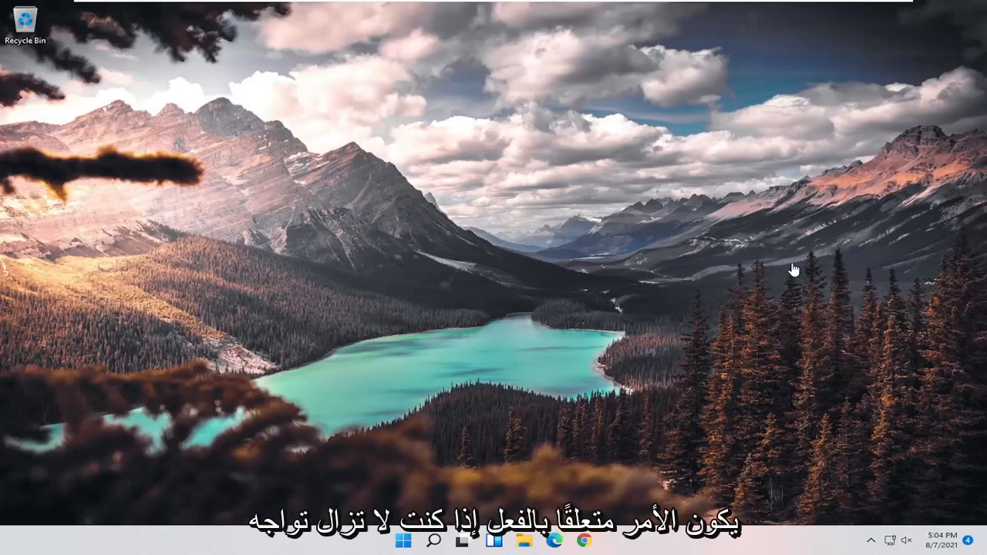
pyautogui.moveTo(787, 287)
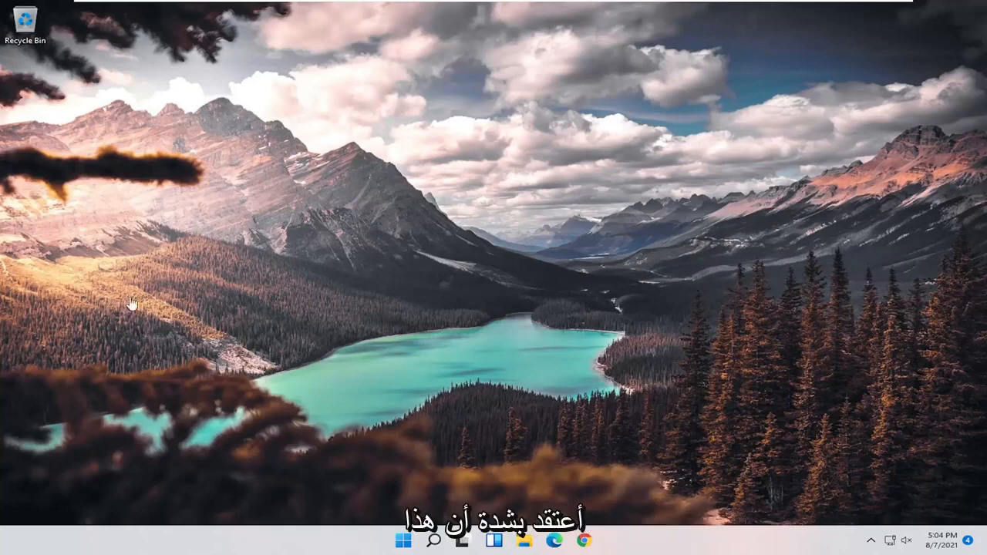
pyautogui.moveTo(302, 199)
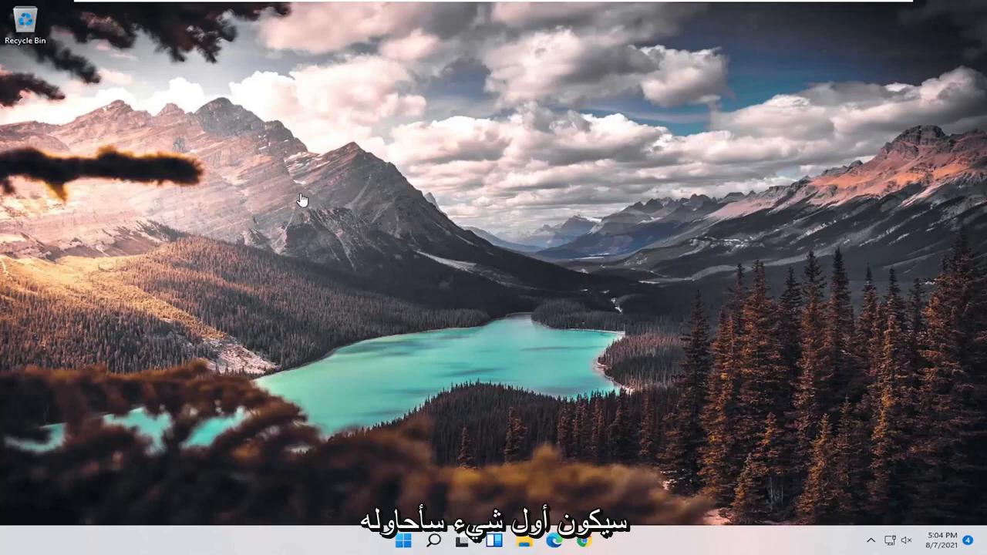
pyautogui.moveTo(327, 282)
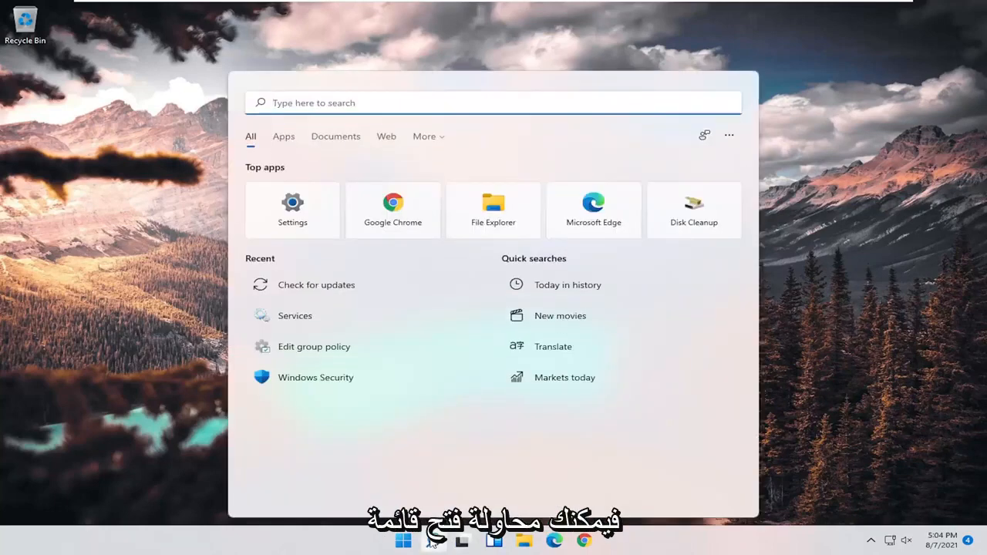
# - Search Windows for 'device manager'
pyautogui.write('device manager')
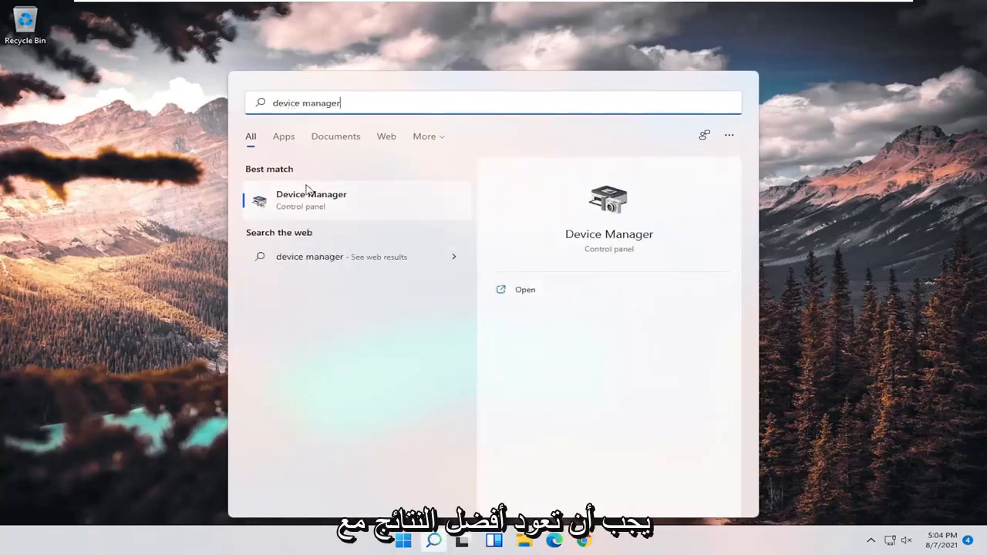
# - Open Device Manager and start updating the Generic USB Hub driver
pyautogui.click(311, 199)
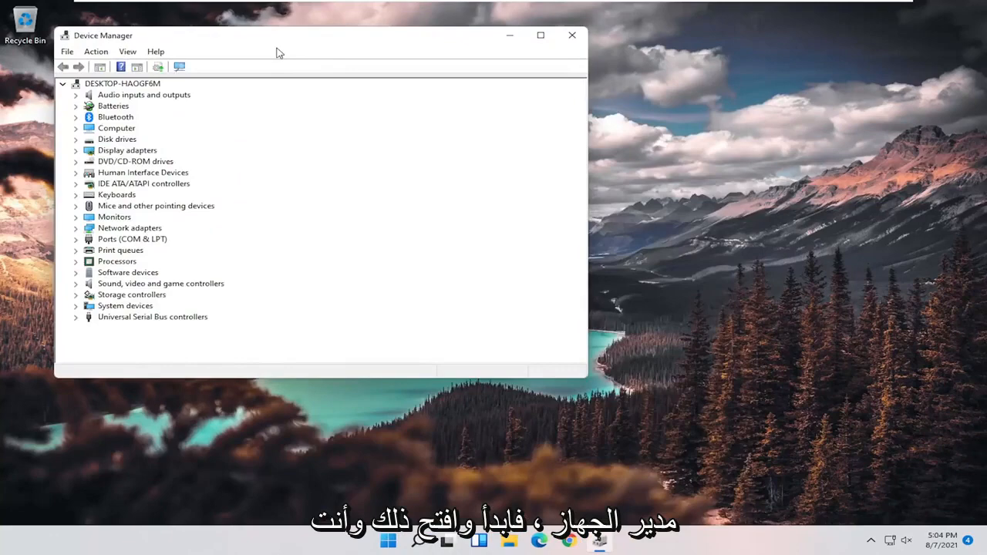
pyautogui.moveTo(277, 35); pyautogui.dragTo(468, 64)
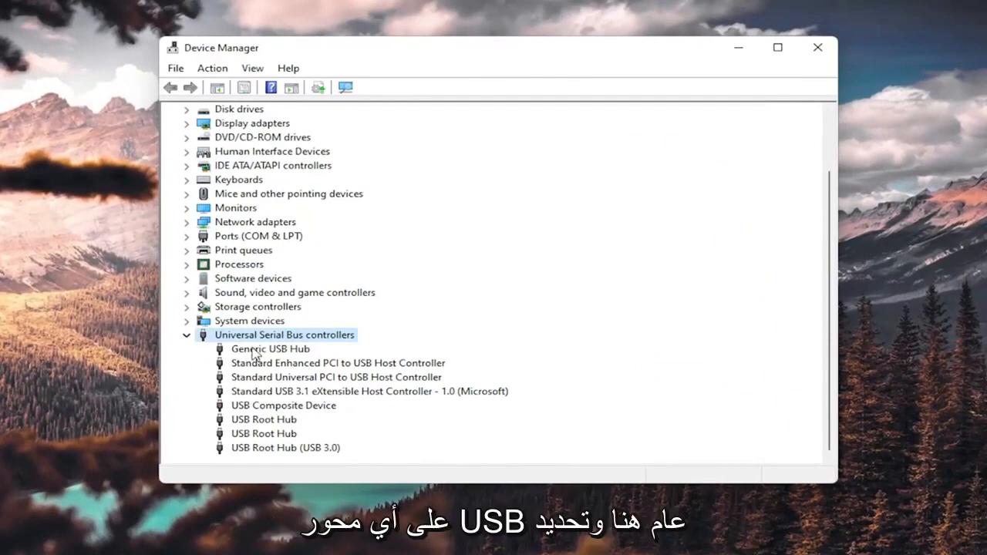
pyautogui.rightClick(270, 349)
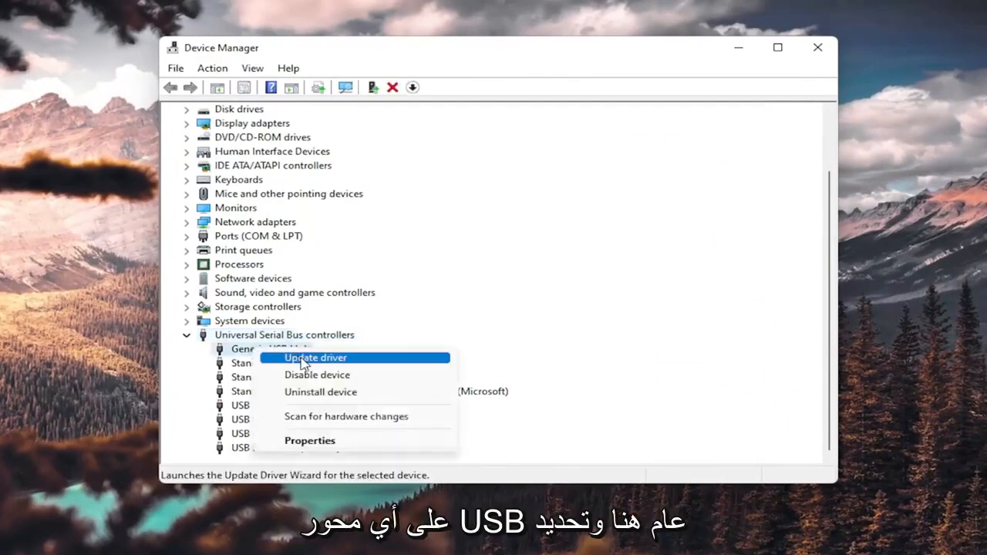
pyautogui.click(314, 357)
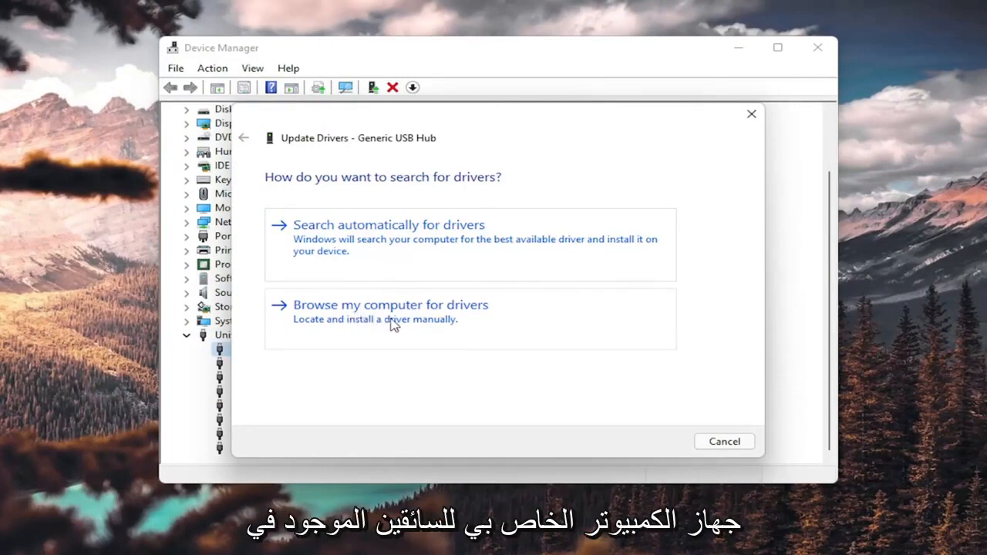
# - Install the Generic USB Hub driver manually from the driver list, then close the wizard
pyautogui.click(389, 305)
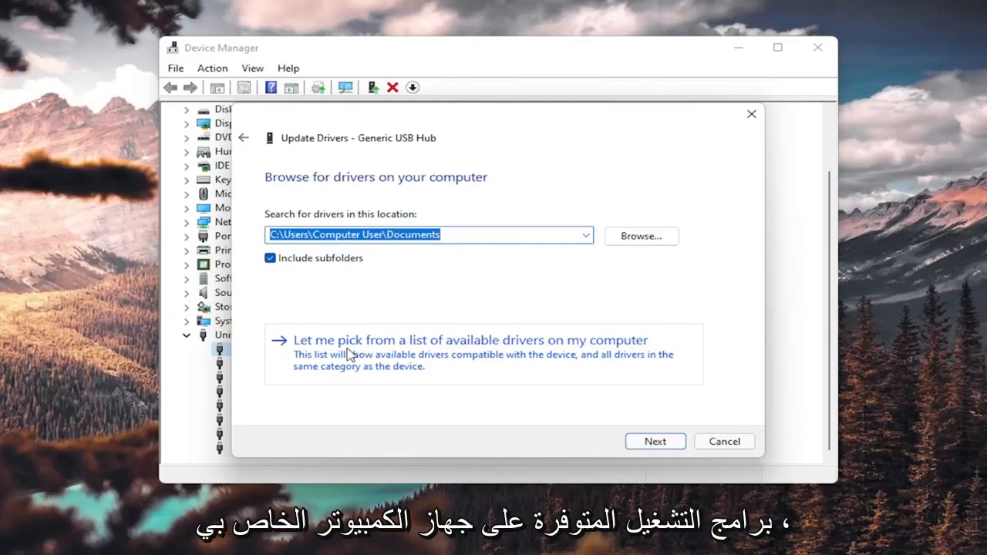
pyautogui.click(470, 340)
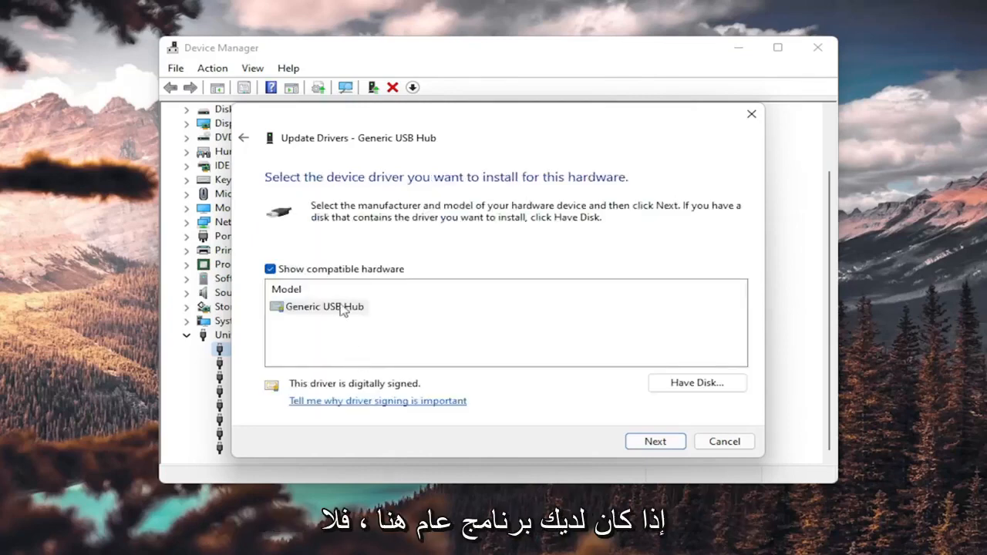
pyautogui.click(324, 306)
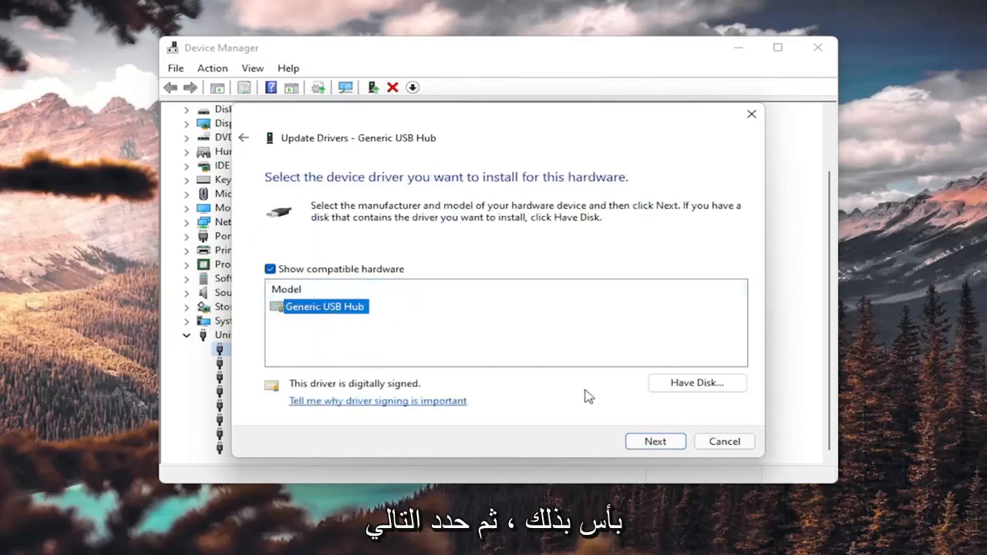
pyautogui.click(655, 441)
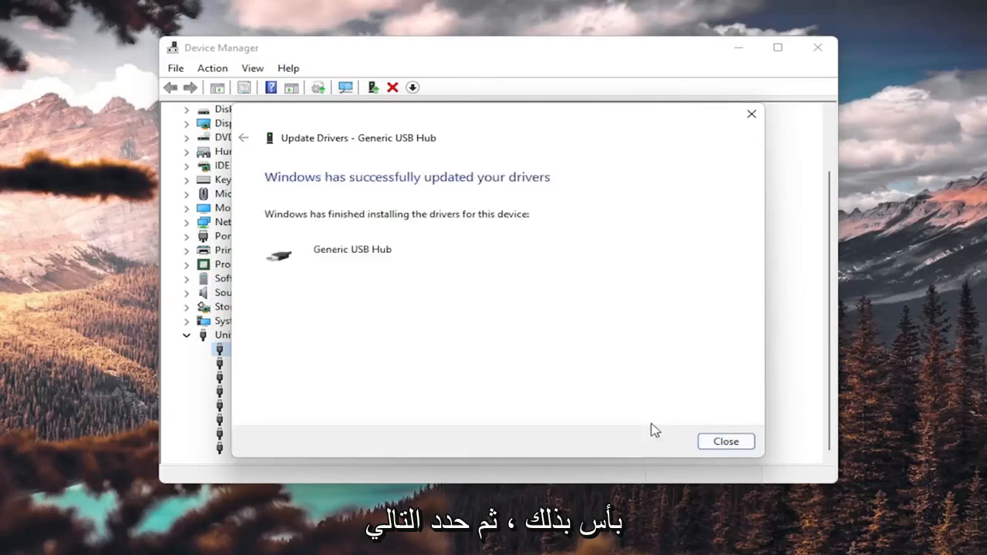
pyautogui.click(725, 441)
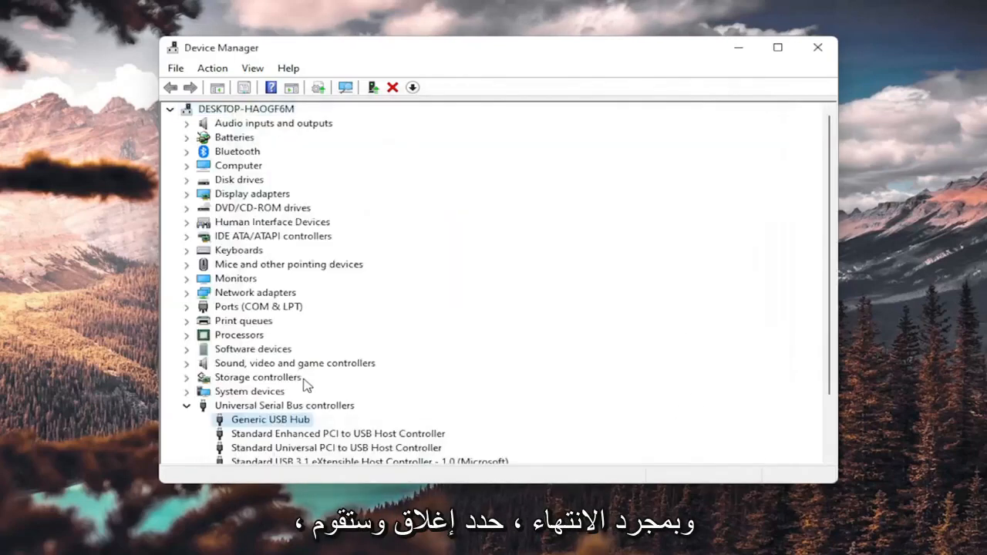
# - Uninstall the Generic USB Hub device and close Device Manager
pyautogui.scroll(-3)
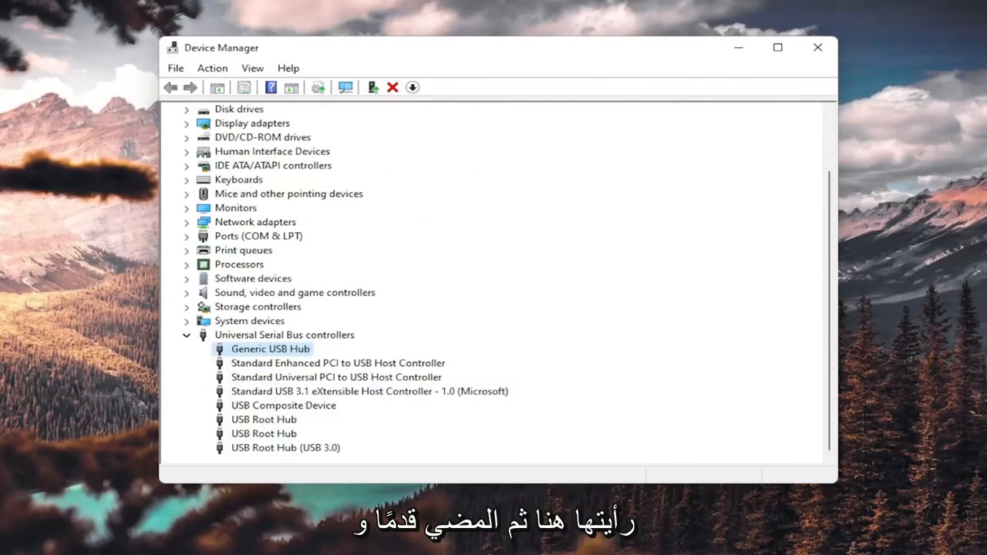
pyautogui.moveTo(297, 373)
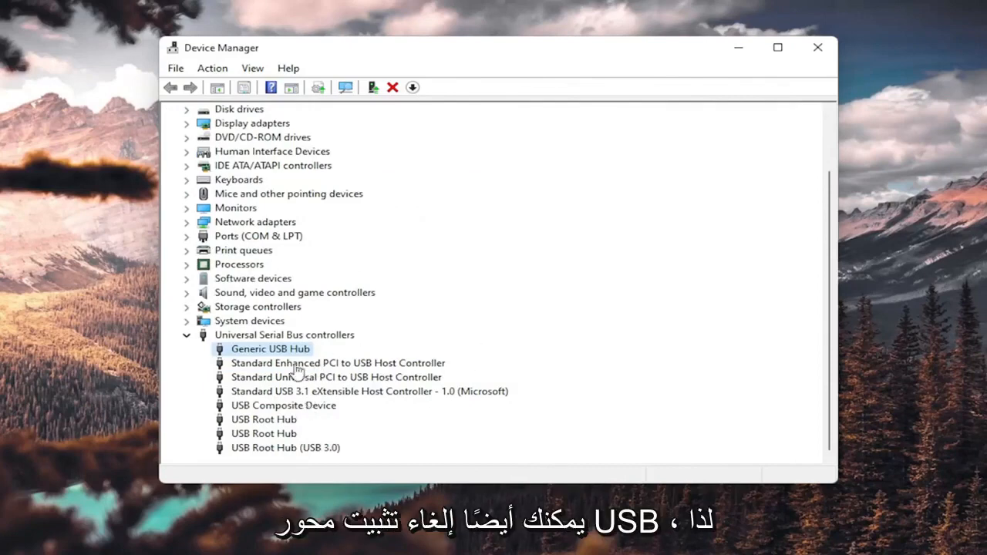
pyautogui.rightClick(270, 349)
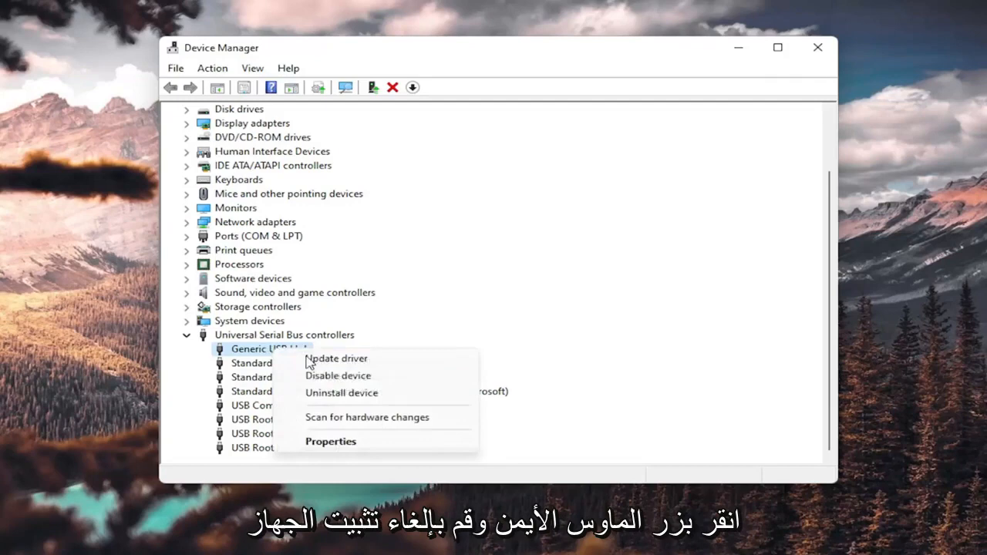
pyautogui.click(341, 393)
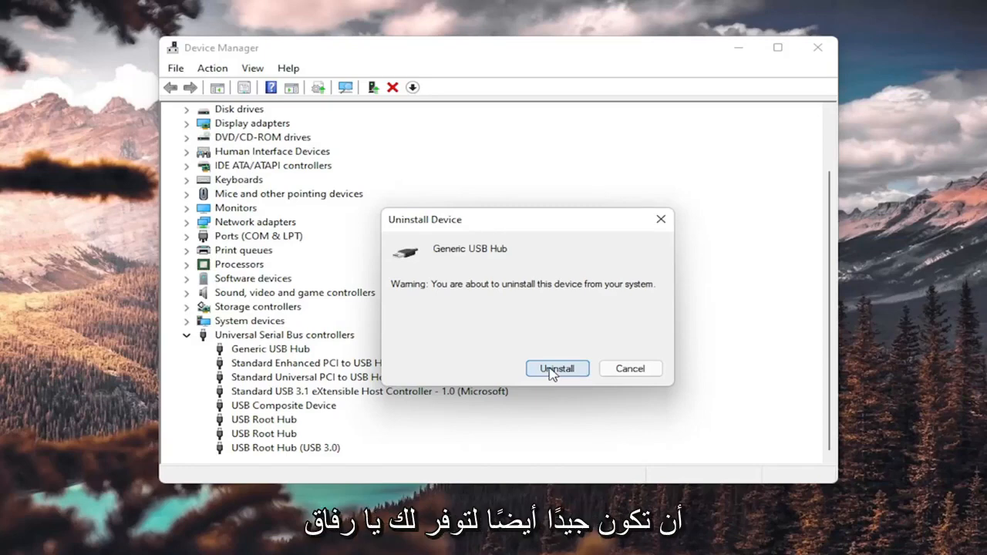
pyautogui.click(557, 368)
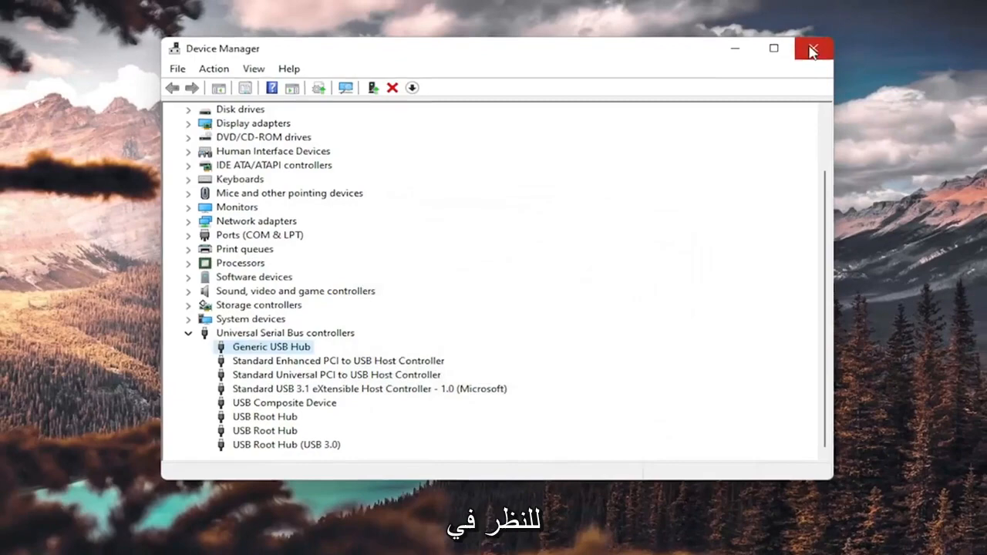
pyautogui.click(813, 48)
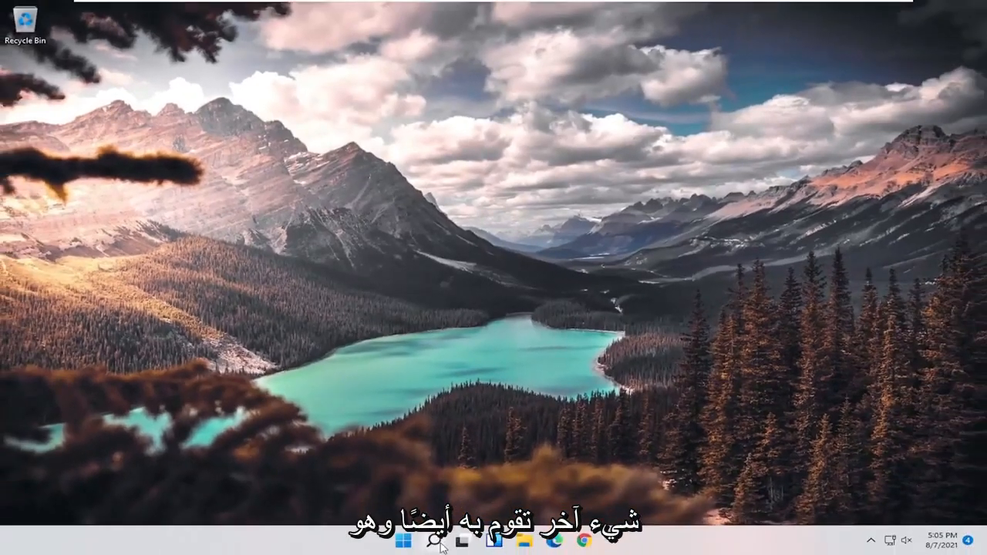
# - Search 'cmd' and launch Command Prompt as administrator, approving the UAC prompt
pyautogui.write('cmd')
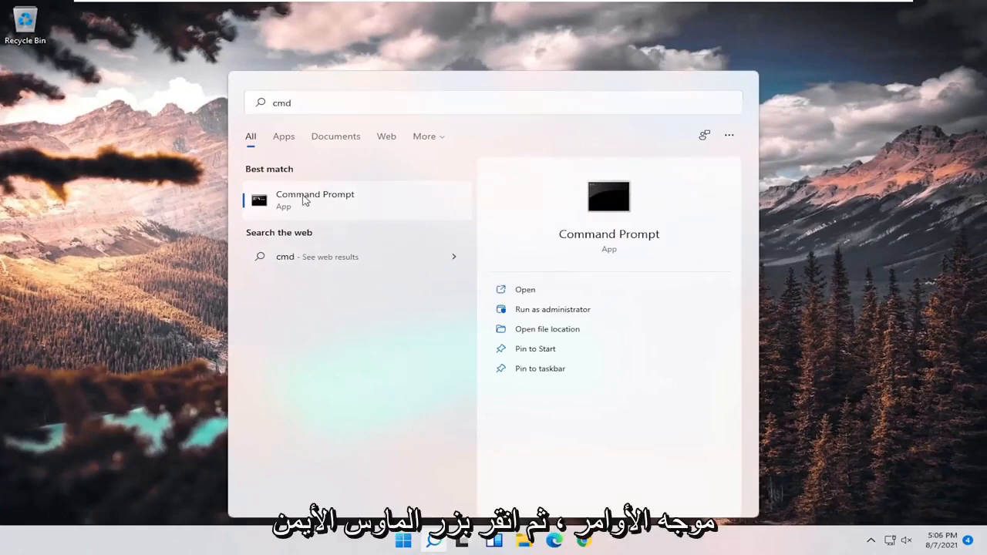
pyautogui.click(552, 309)
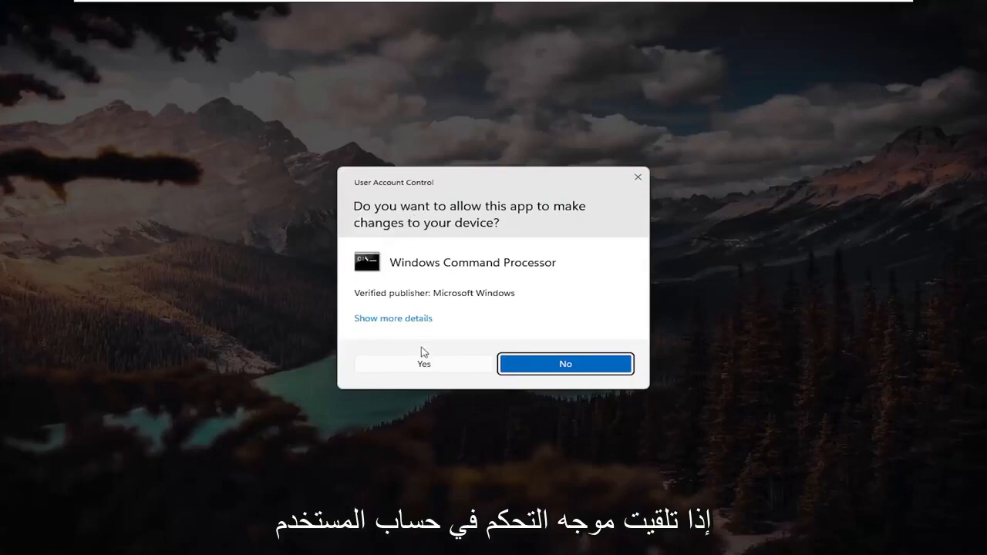
pyautogui.click(424, 363)
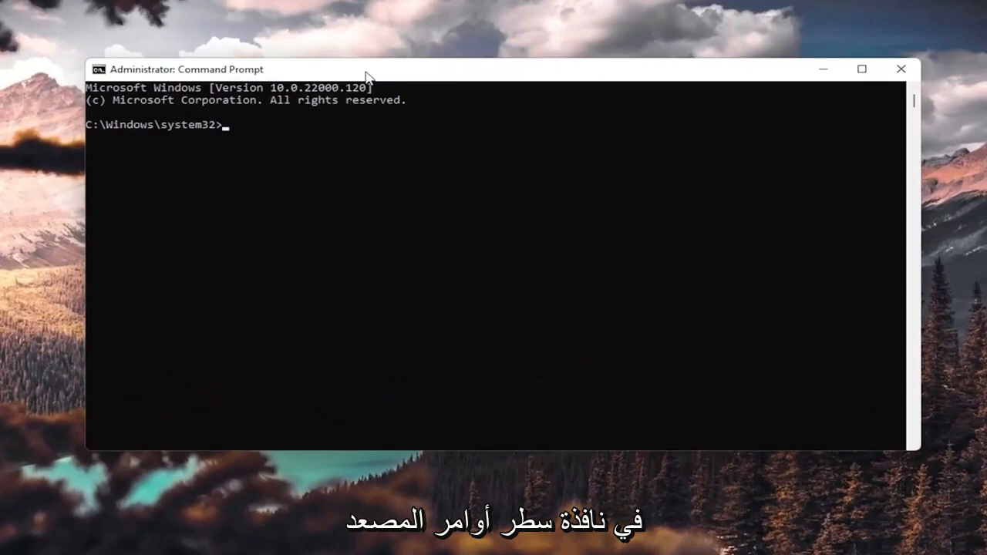
# - Run 'sfc /scannow' until no integrity violations are reported, then close Command Prompt
pyautogui.write('sfc')
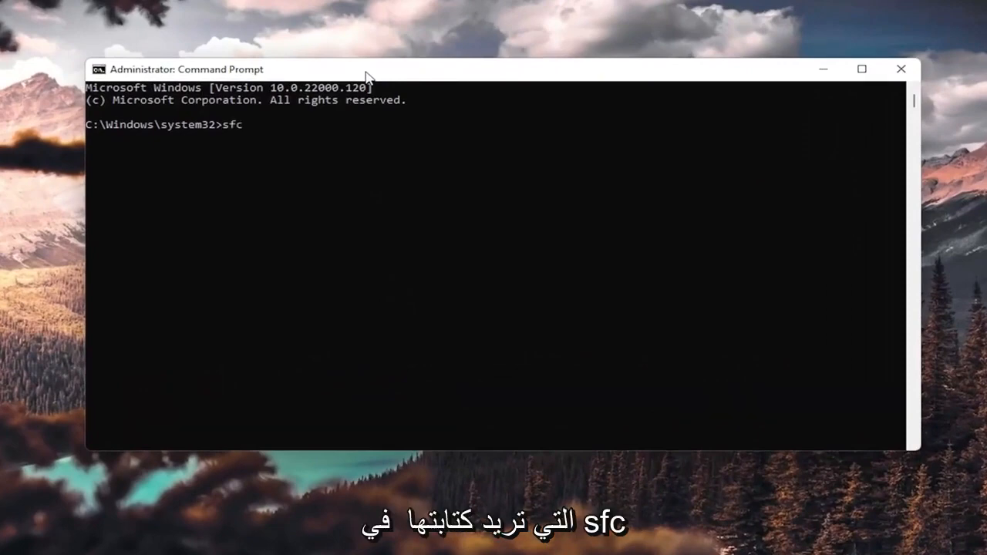
pyautogui.write('/scan')
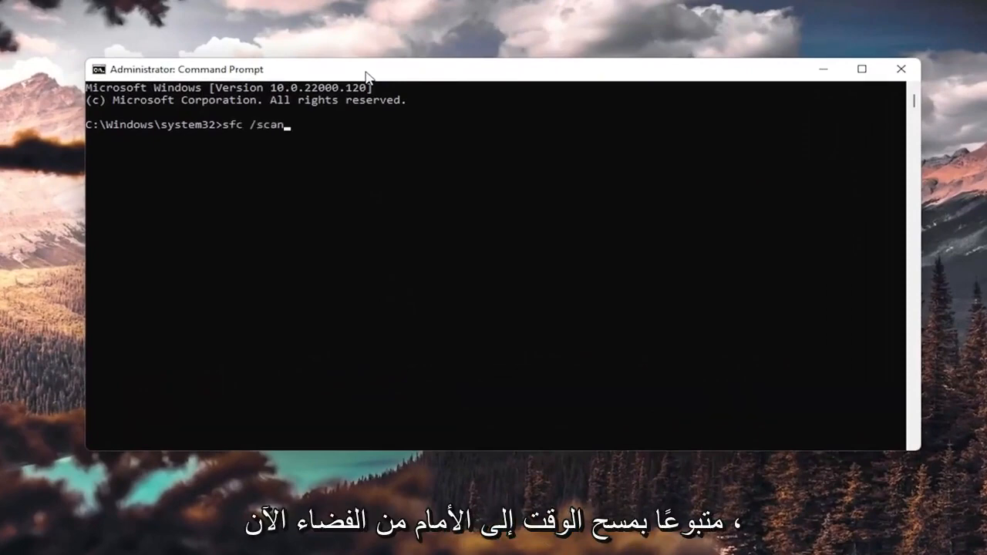
pyautogui.write('now')
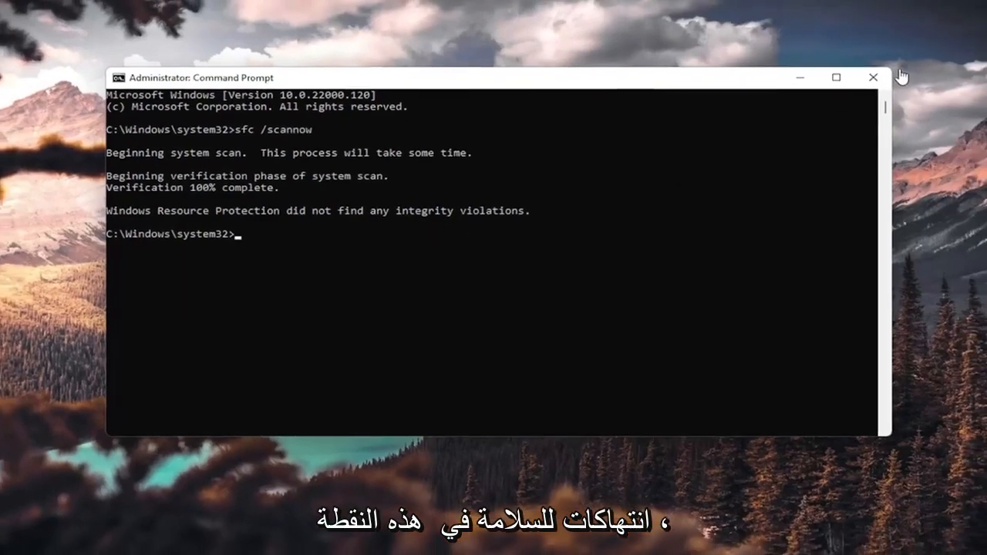
pyautogui.click(873, 77)
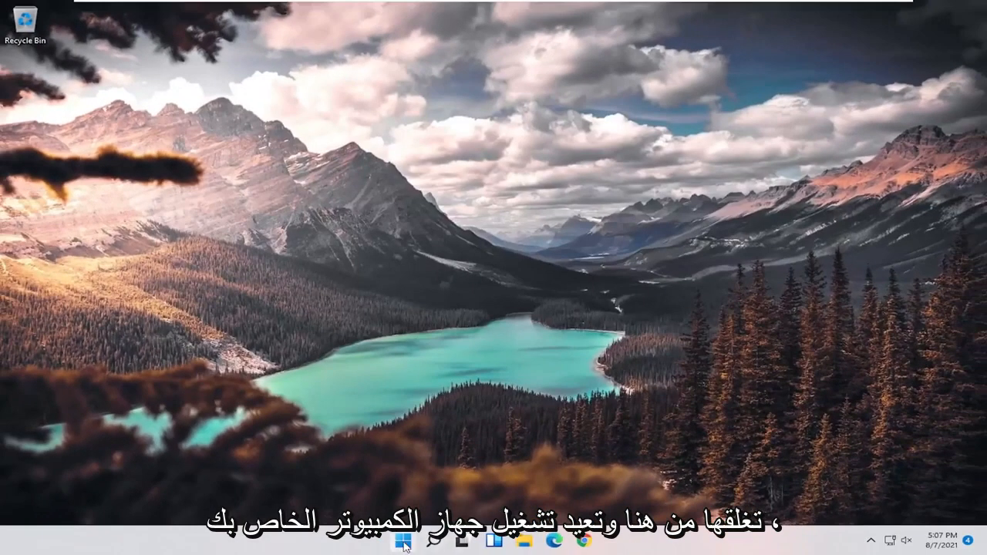